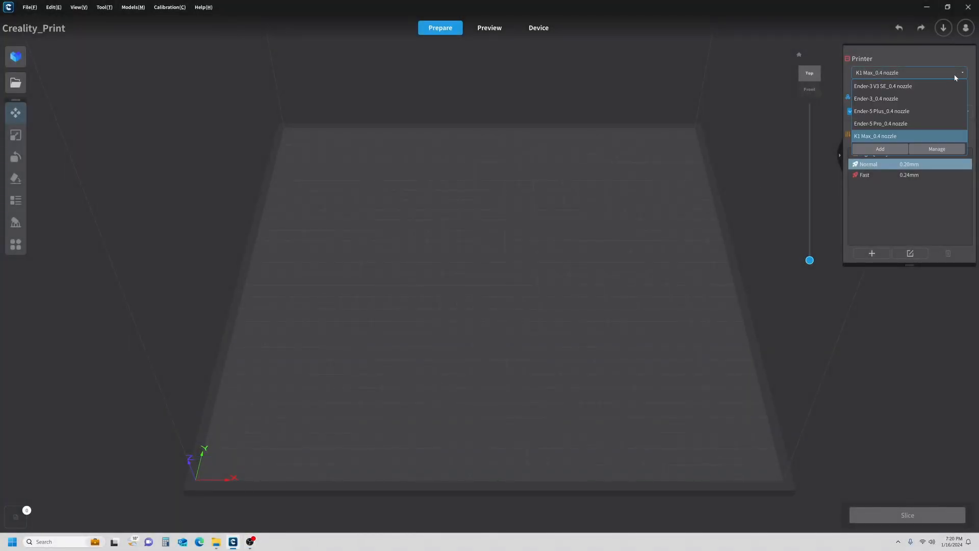
mouse_move(908, 123)
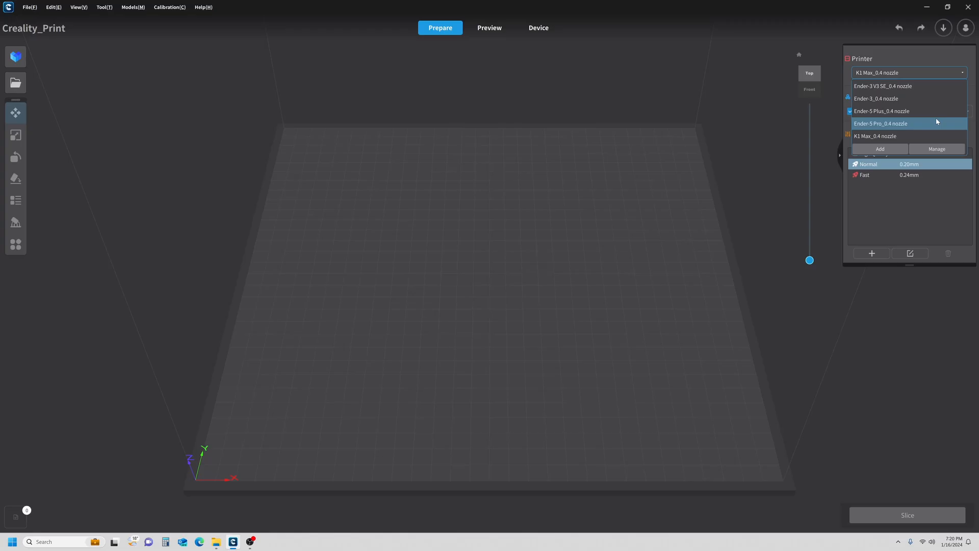
Select the Ender-3 V3 SE 0.4 nozzle printer and bring up the material list.
click(882, 86)
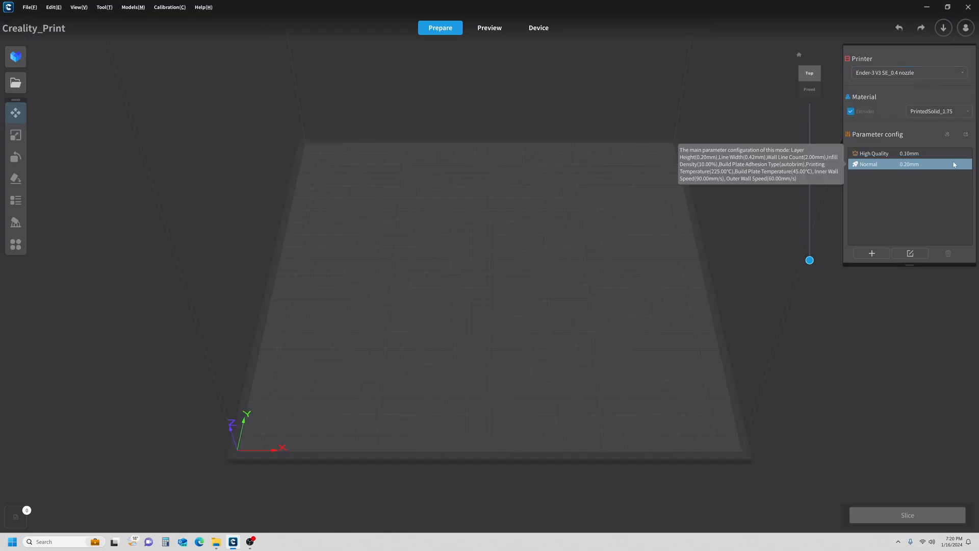
mouse_move(942, 117)
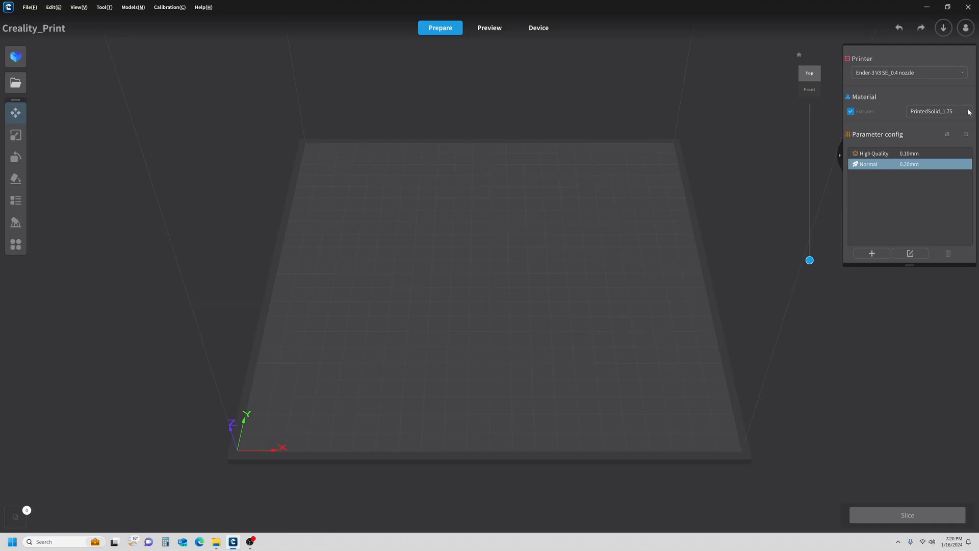
click(937, 111)
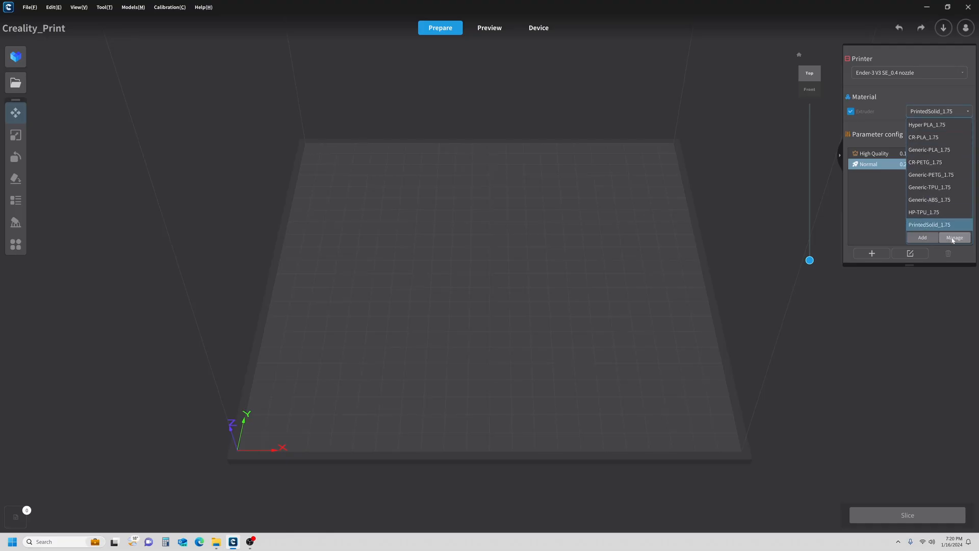
click(954, 238)
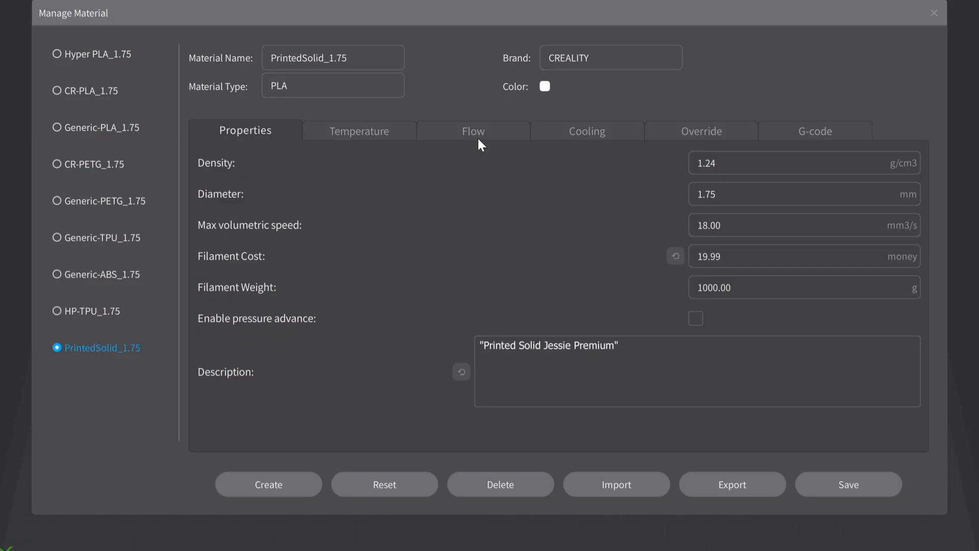
click(472, 130)
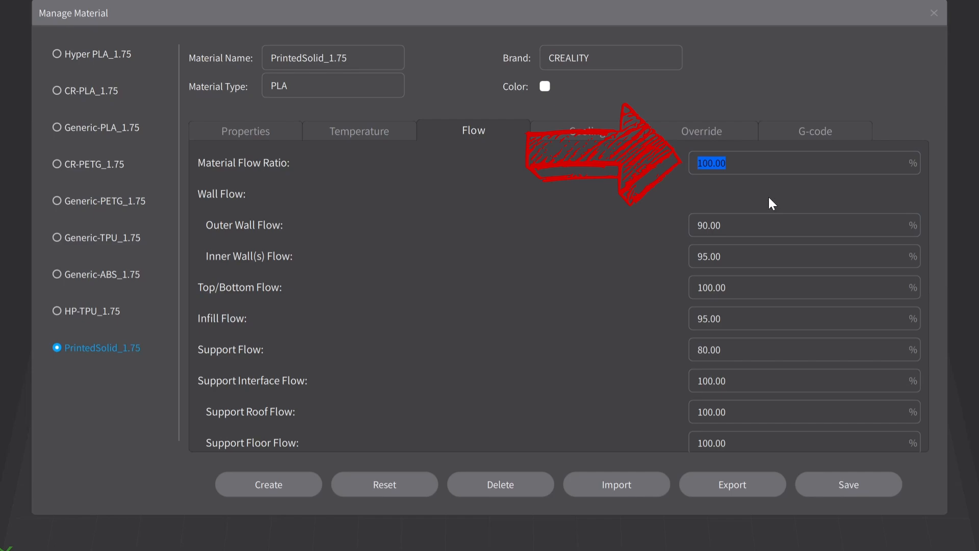
click(803, 256)
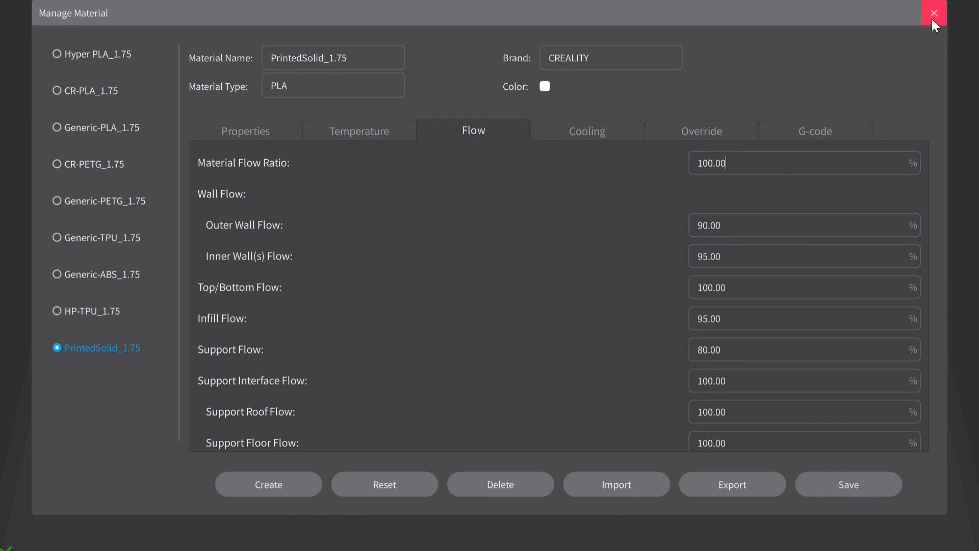
click(934, 13)
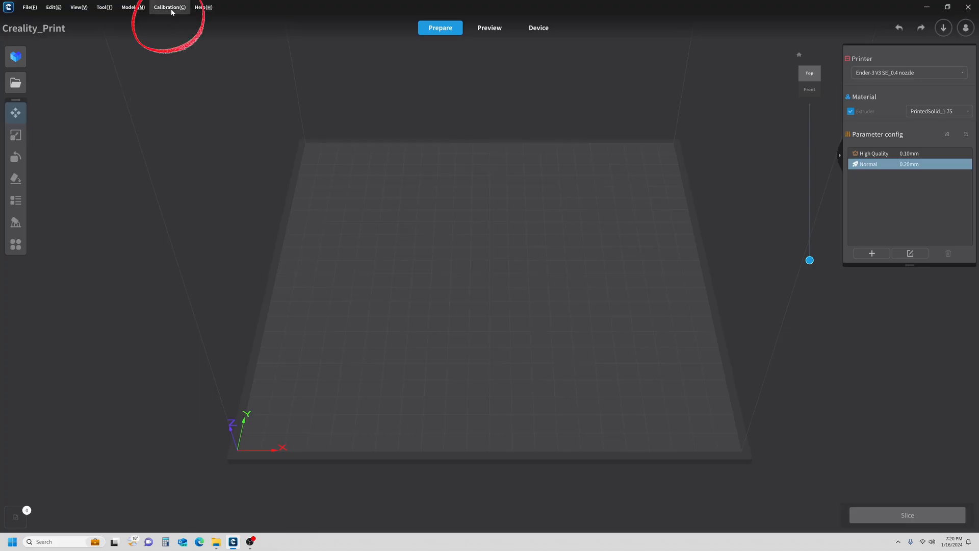
Load the Flow rate Pass 1 calibration grid of nine patches.
click(169, 7)
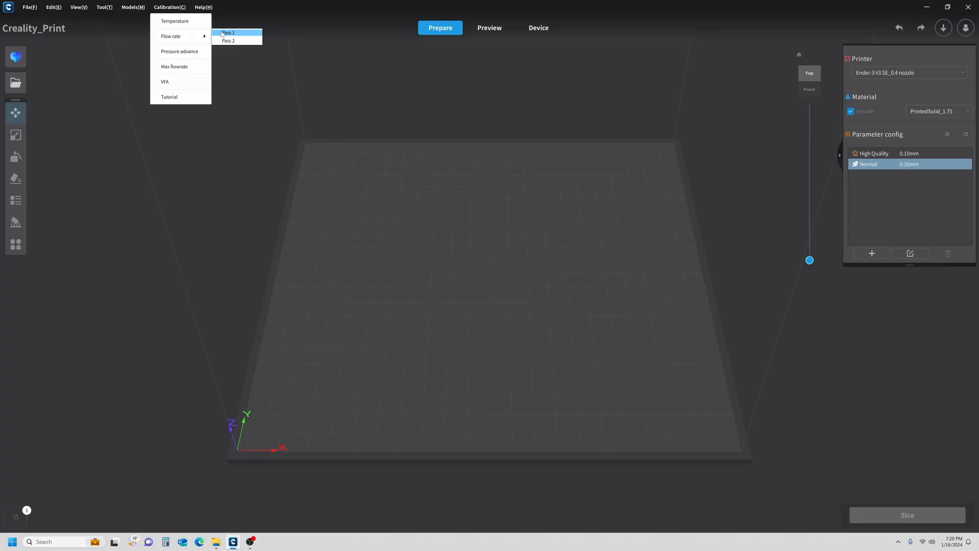
click(489, 28)
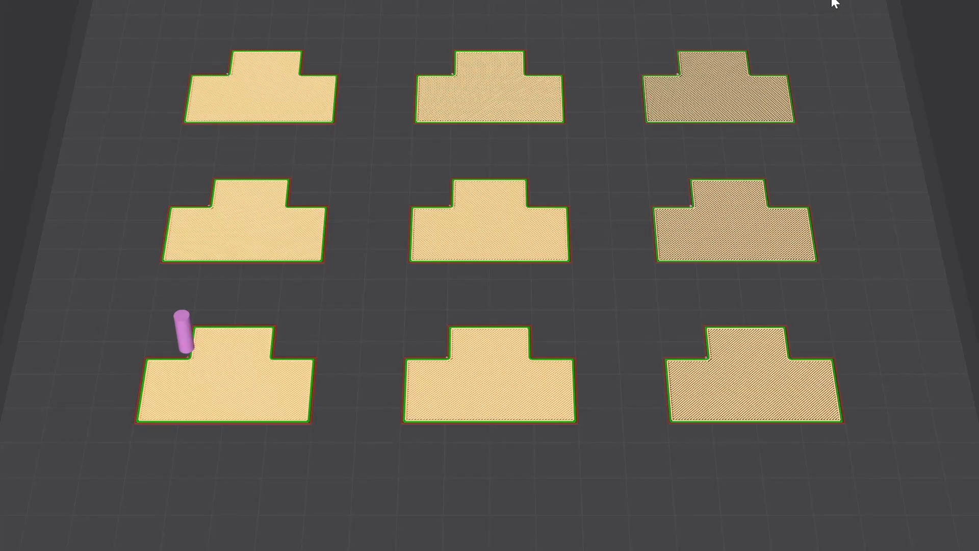
mouse_move(359, 420)
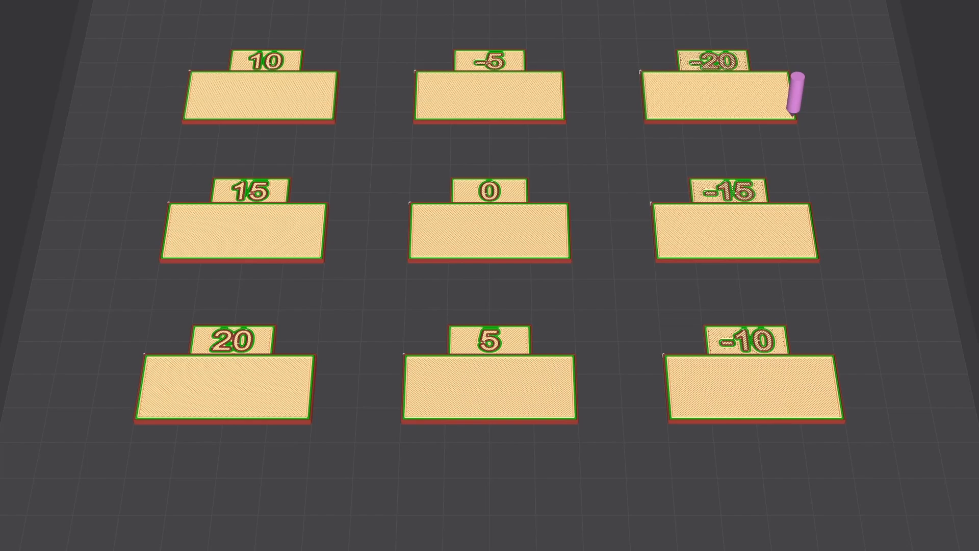
mouse_move(167, 341)
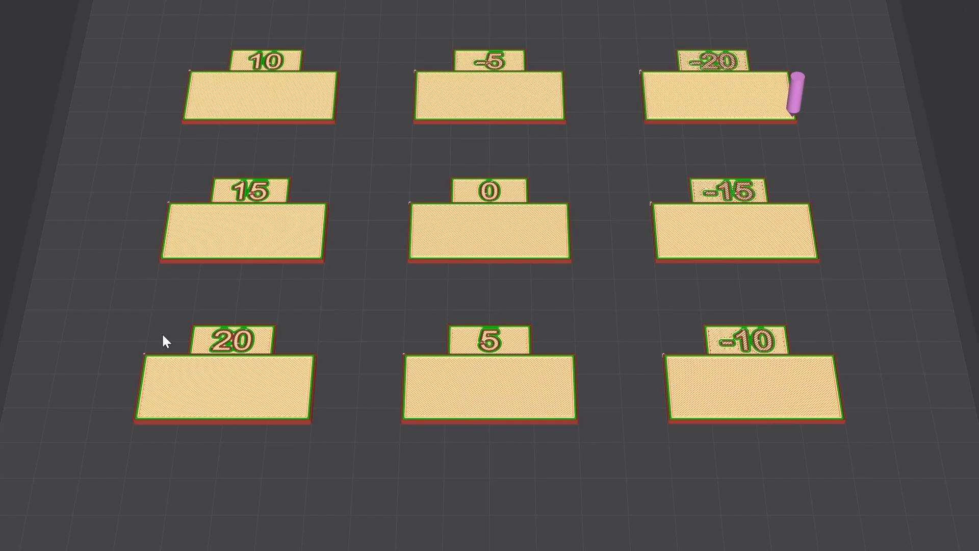
mouse_move(395, 500)
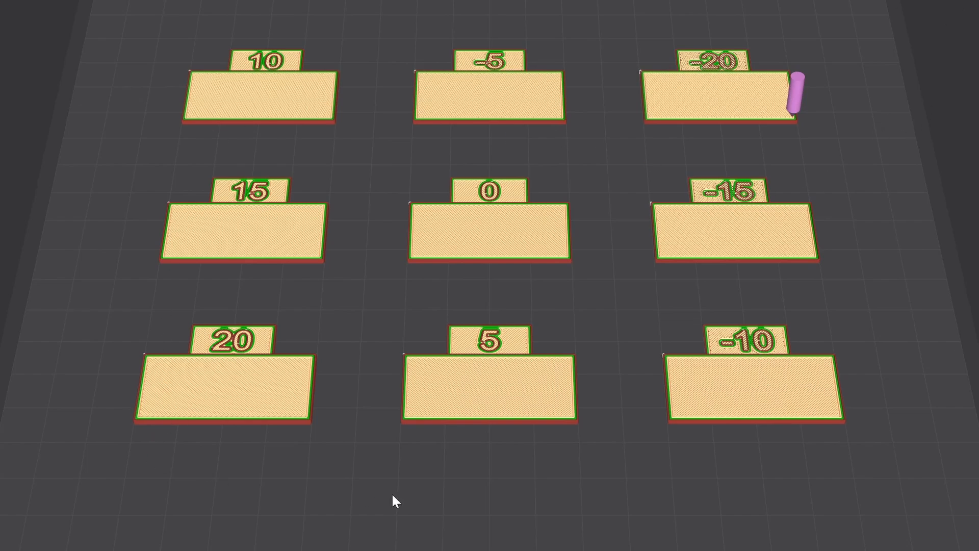
mouse_move(339, 497)
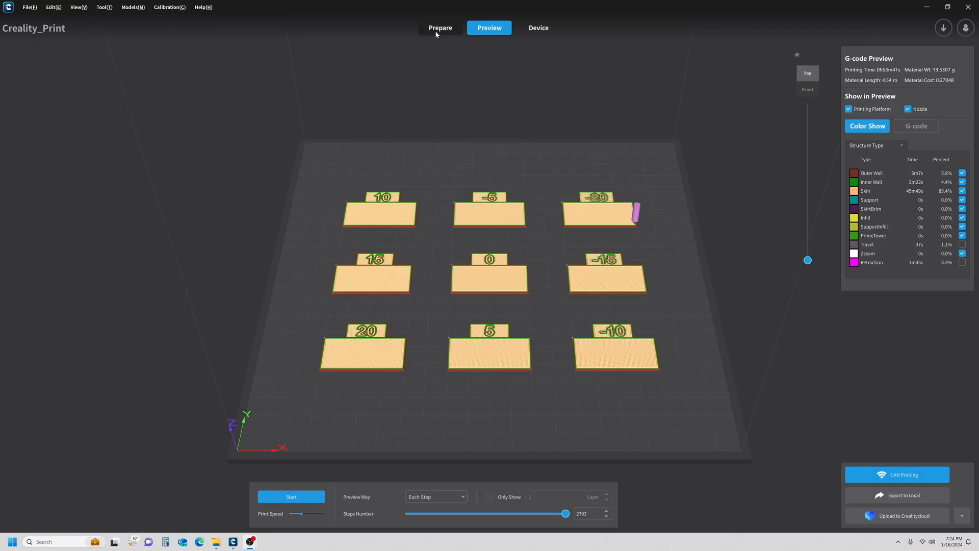
From Prepare, start Flow rate Pass 2 and confirm -5 as the best coarse tile.
click(440, 28)
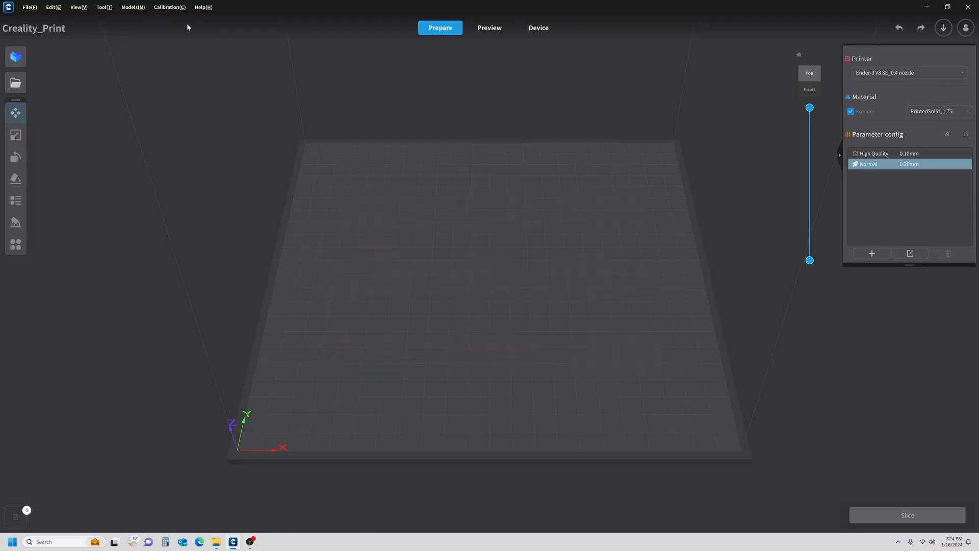
click(170, 7)
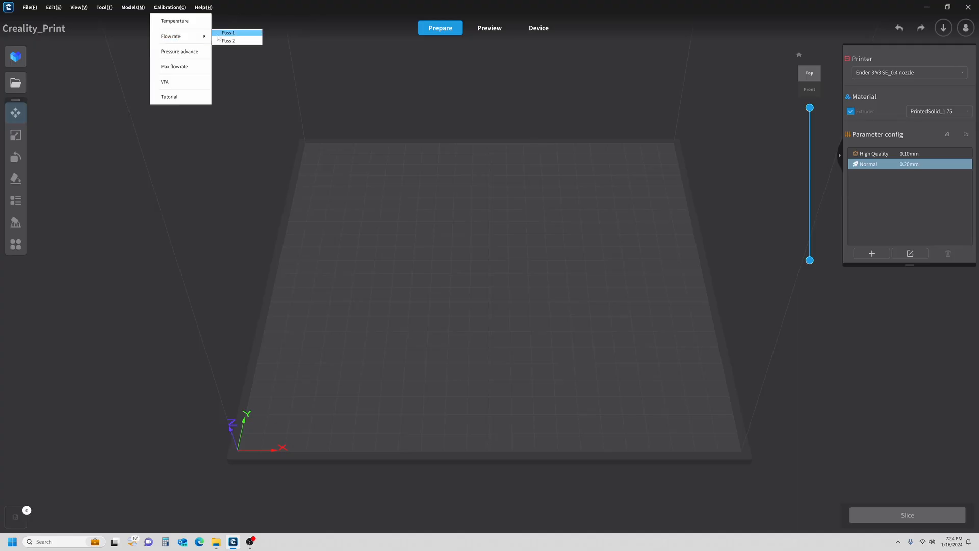
mouse_move(236, 40)
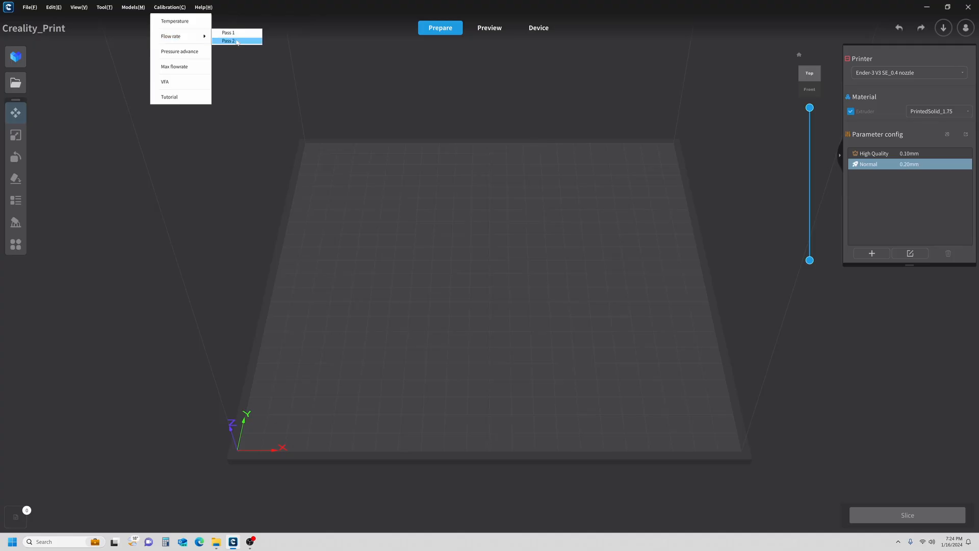
click(228, 41)
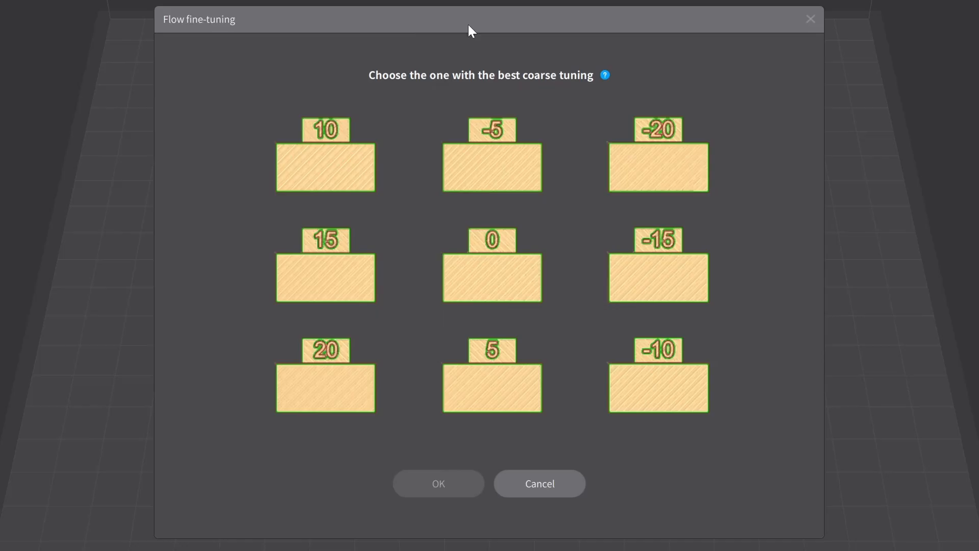
mouse_move(659, 58)
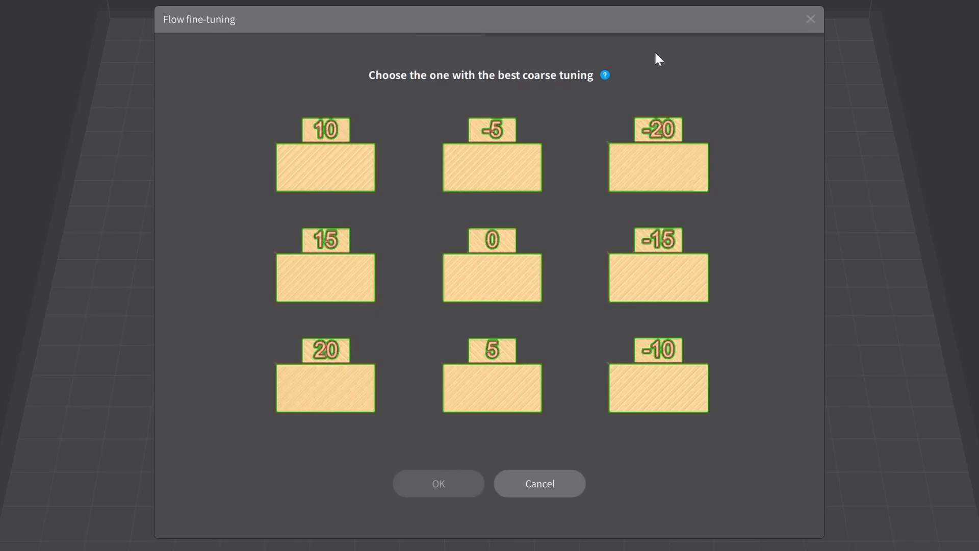
mouse_move(565, 111)
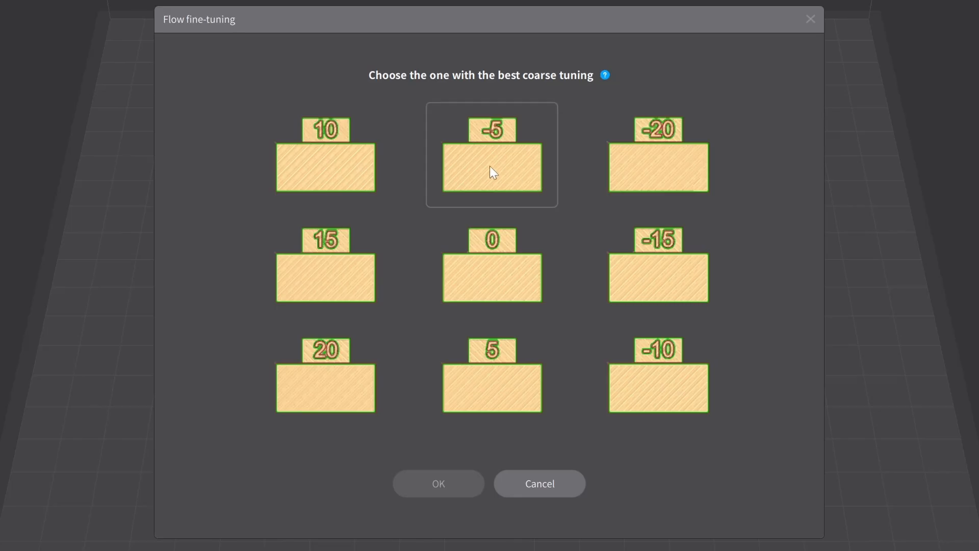
click(492, 154)
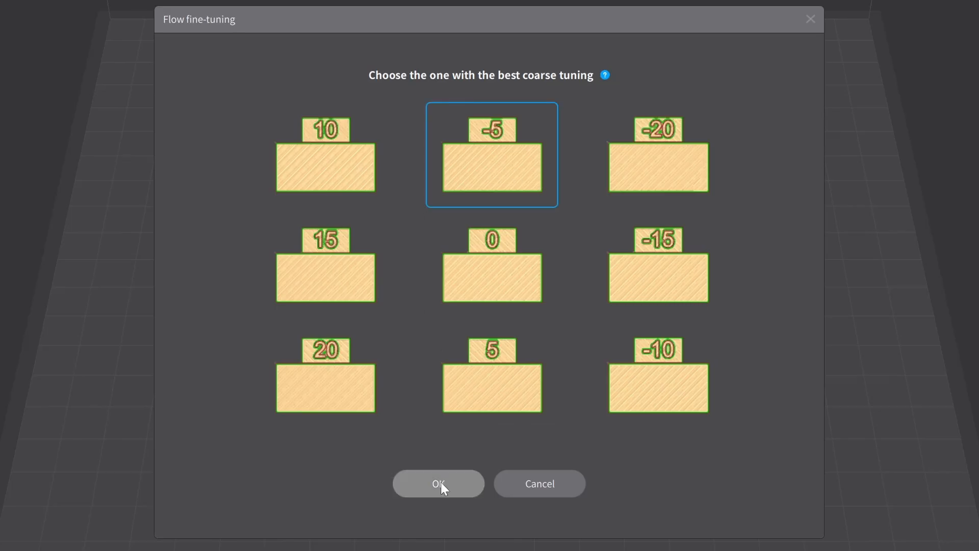
click(437, 483)
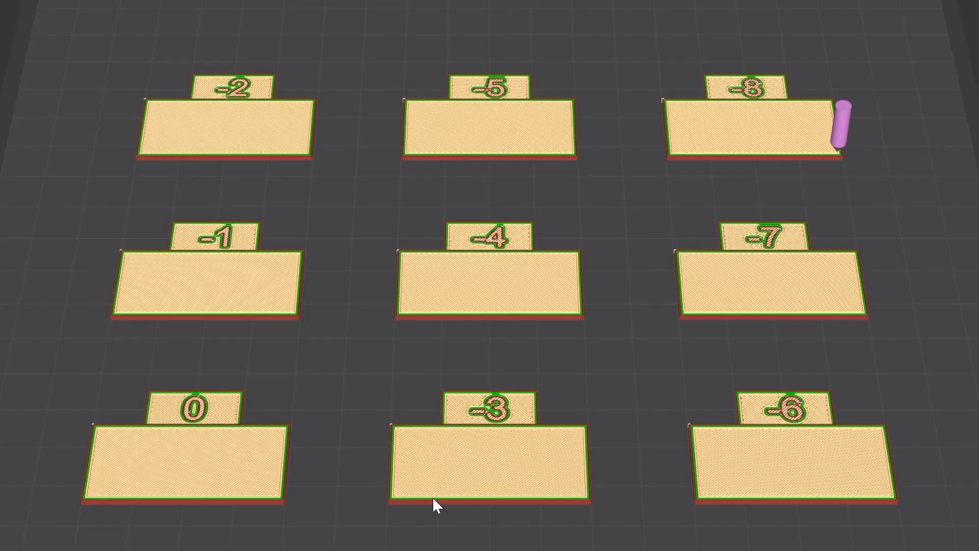
mouse_move(433, 379)
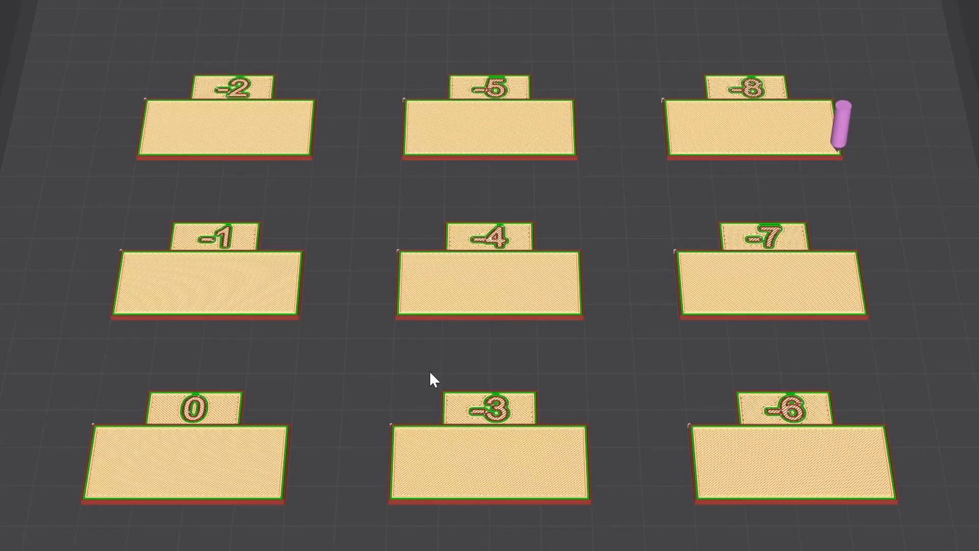
mouse_move(901, 111)
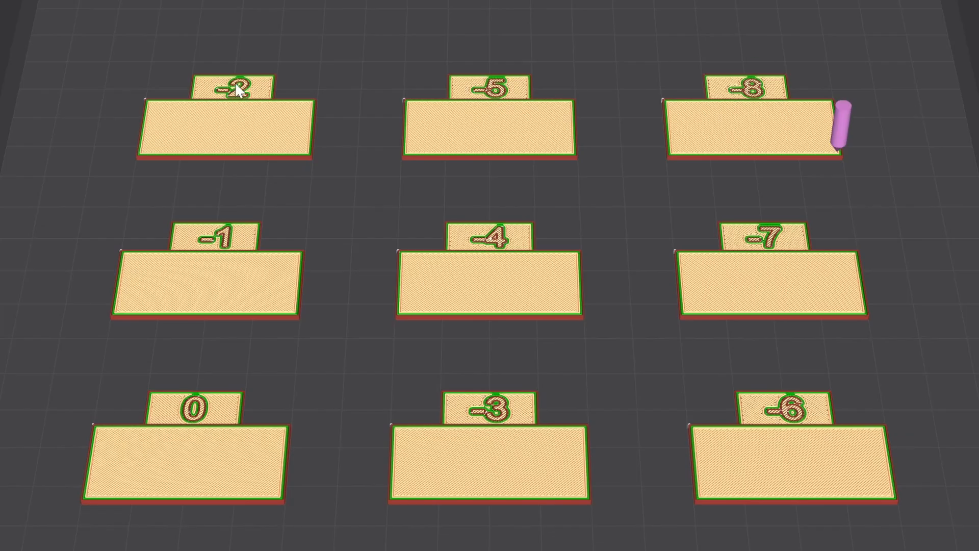
mouse_move(236, 116)
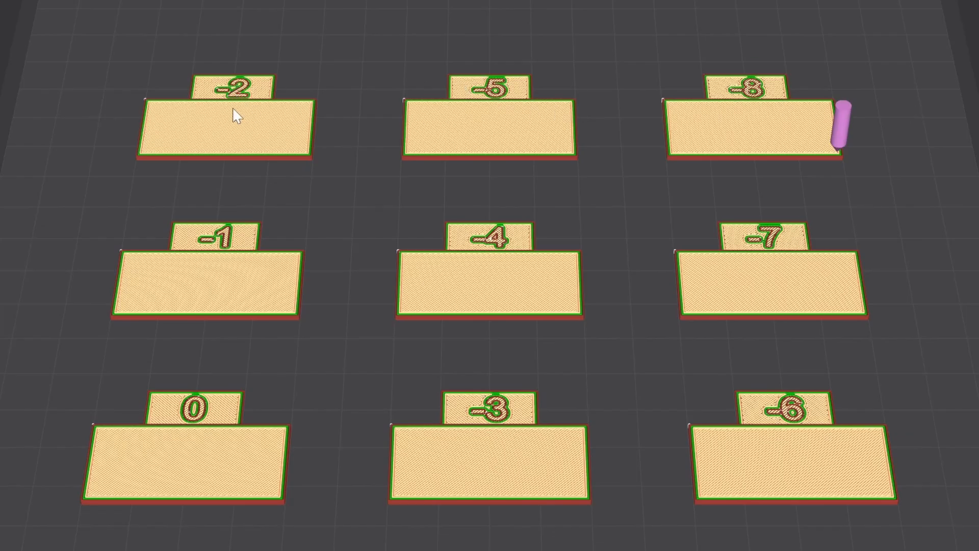
mouse_move(349, 156)
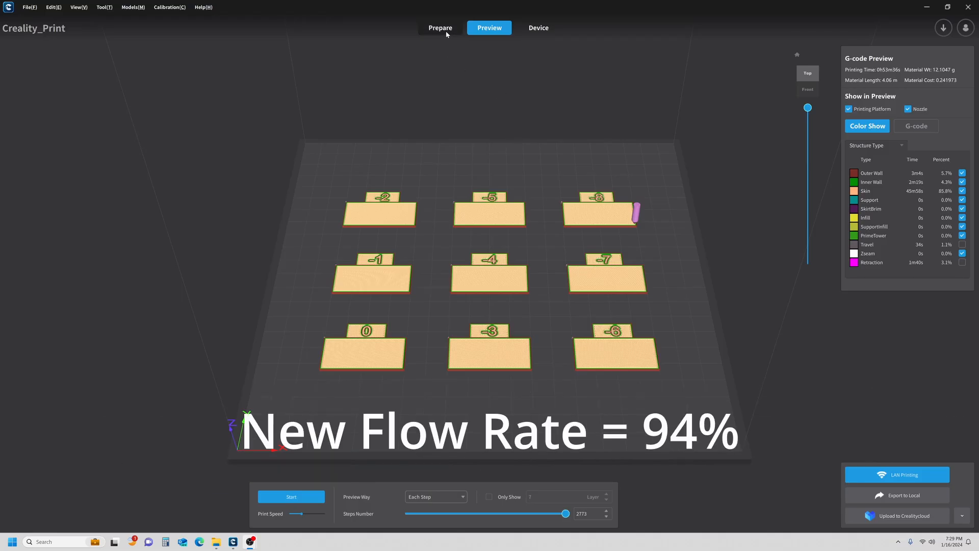
From Prepare, open Manage Material for PrintedSolid 1.75, showing its 100% flow ratio.
click(440, 28)
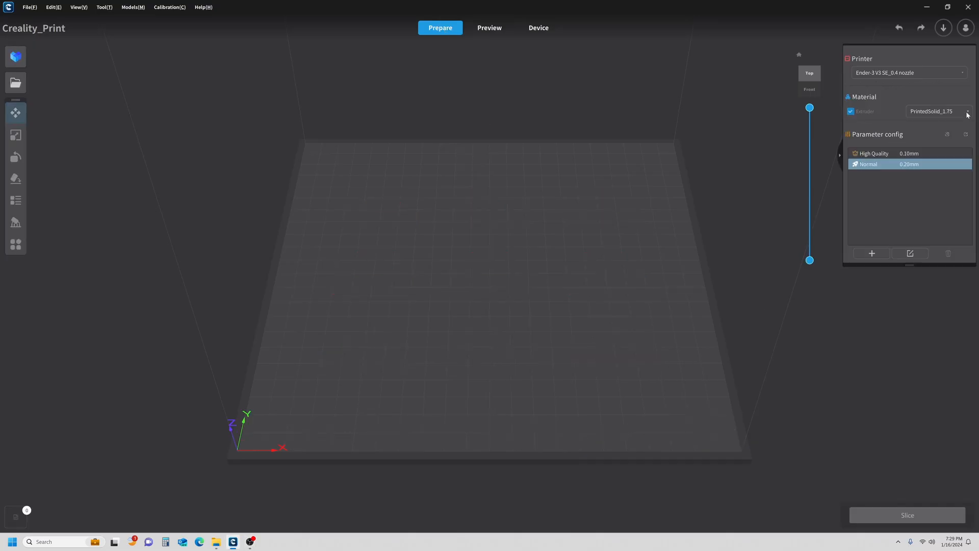
click(967, 111)
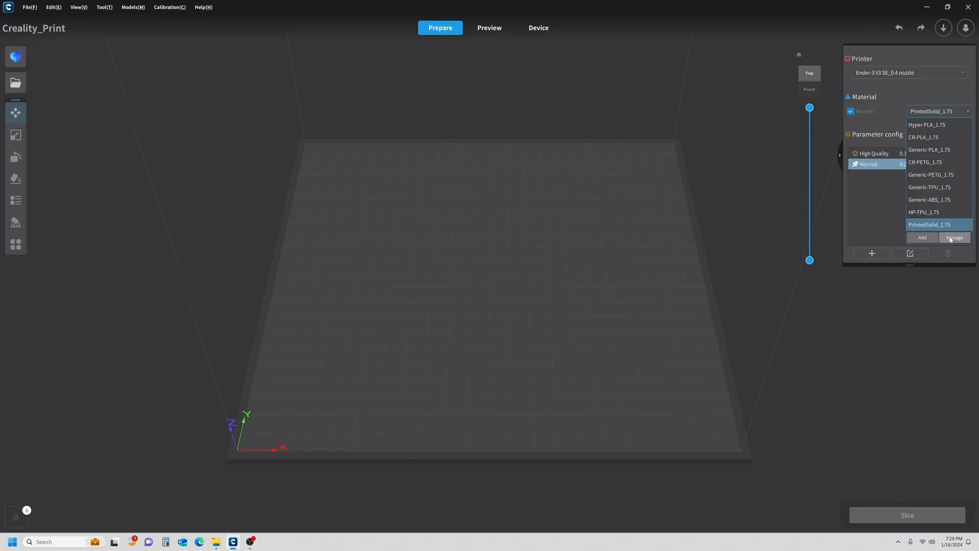
click(953, 237)
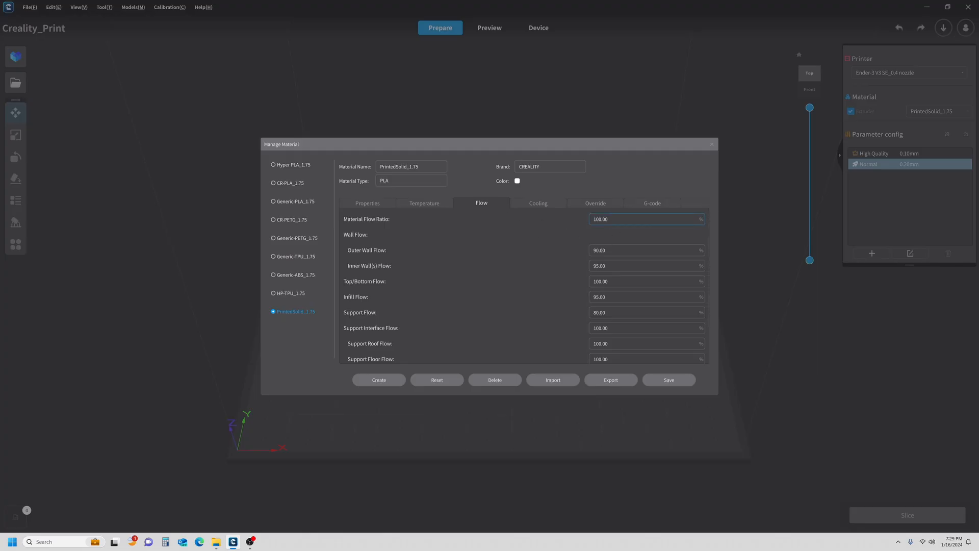
Replace the Material Flow Ratio with 94.0 and save the profile.
triple_click(630, 219)
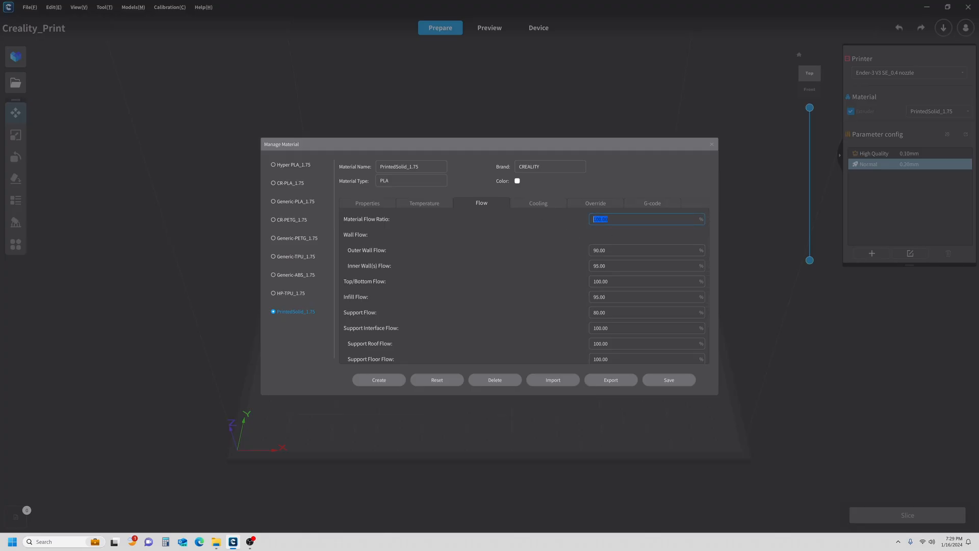
text(94.0)
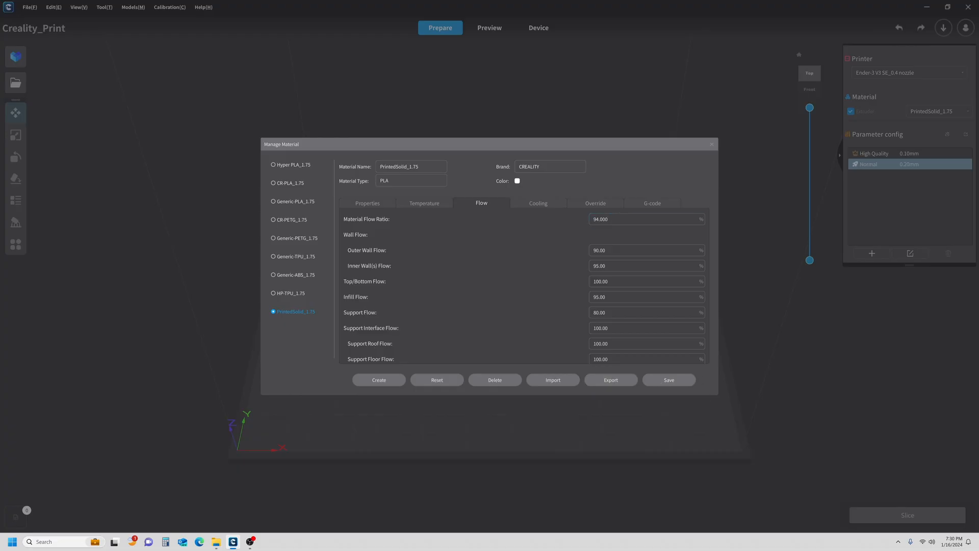
mouse_move(627, 276)
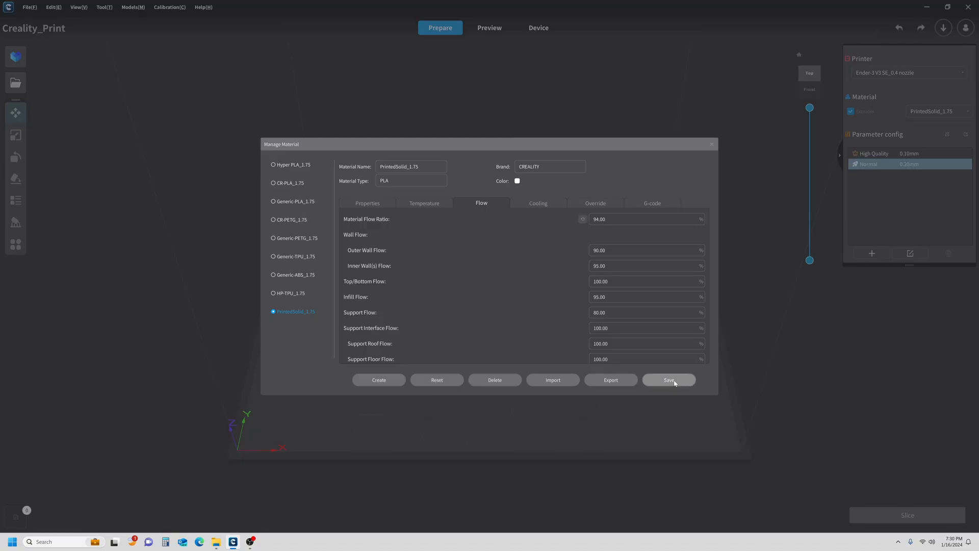
click(668, 379)
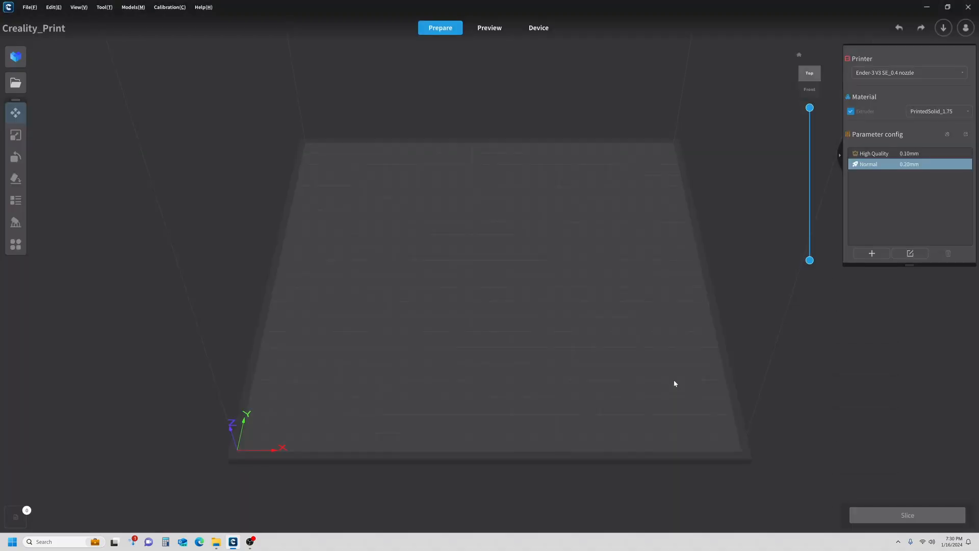